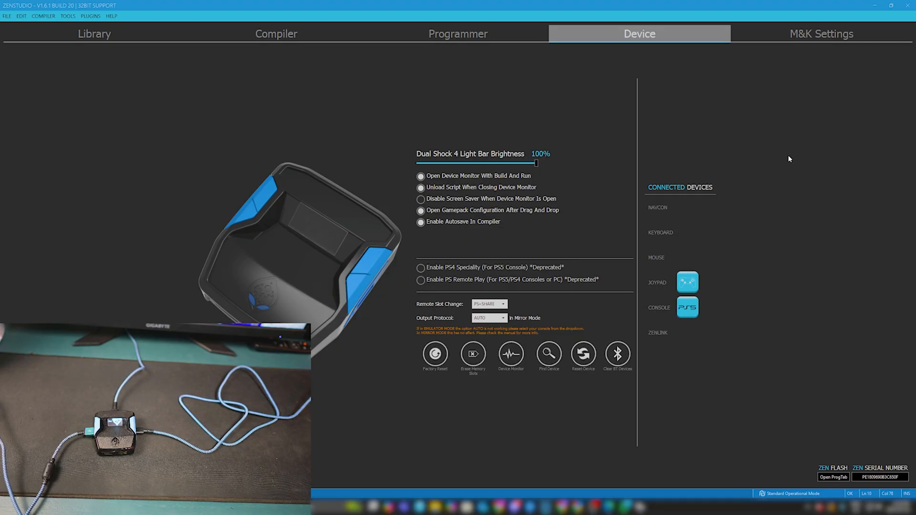
mouse_move(563, 107)
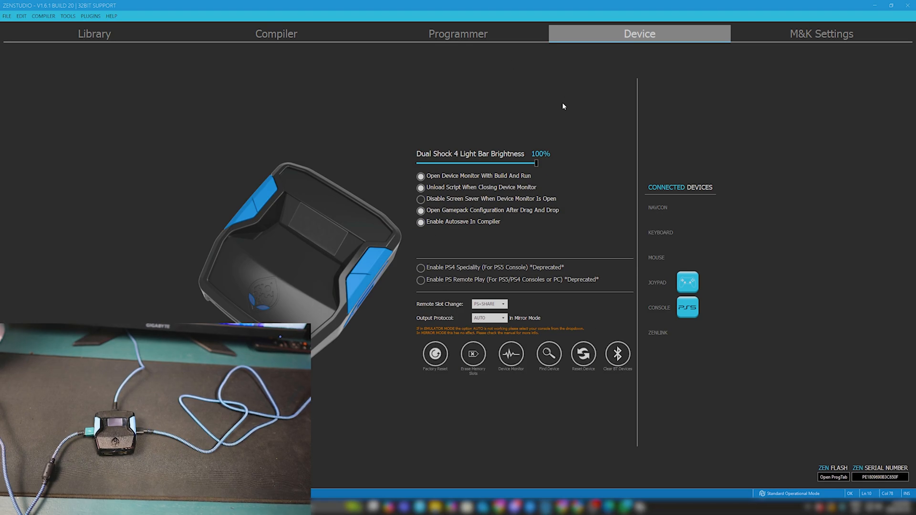
Tour the Programmer, Compiler, Library and Device sections, ending on the GPC Scripts library.
click(458, 34)
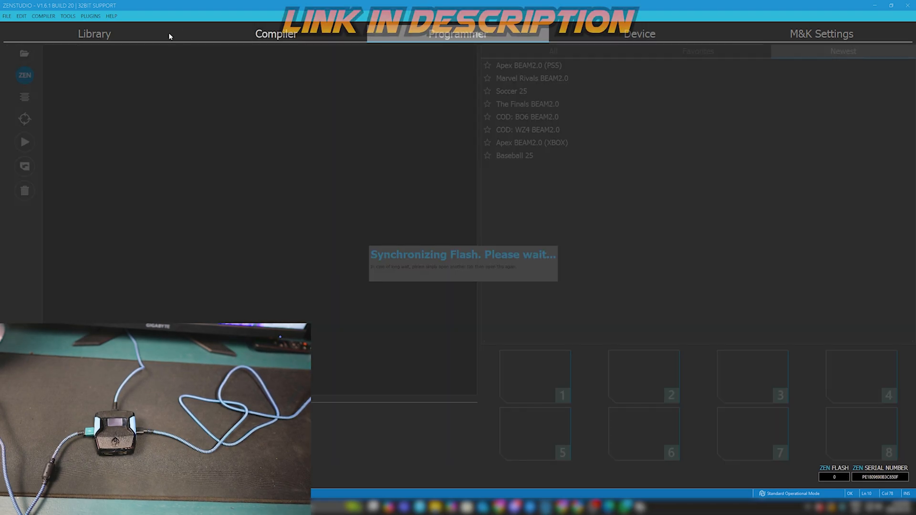
click(276, 33)
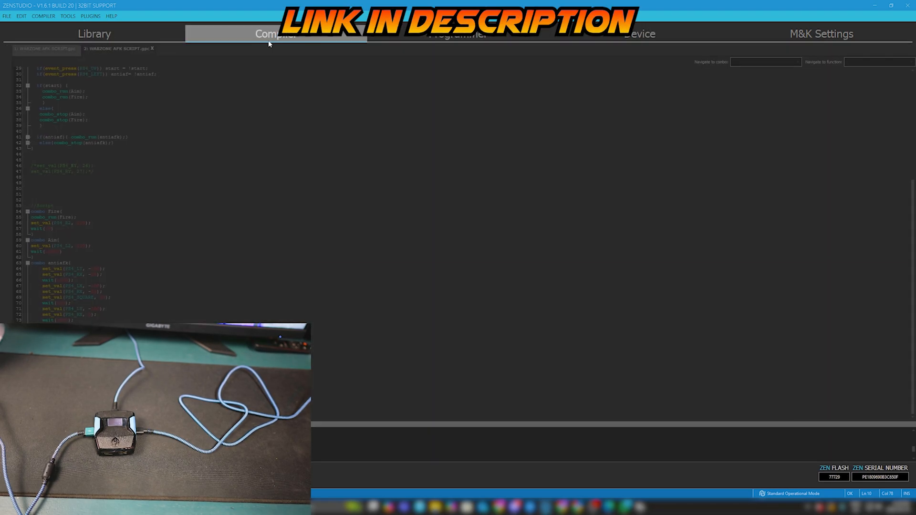
click(94, 33)
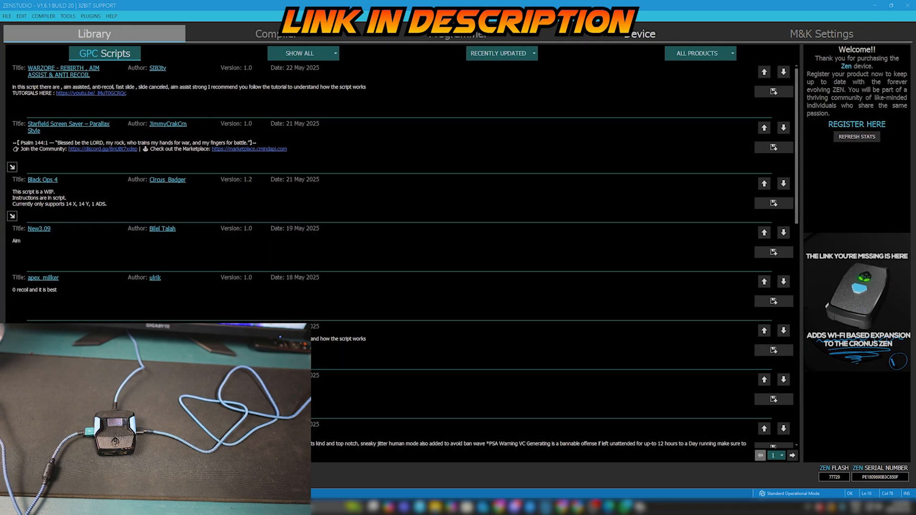
click(639, 33)
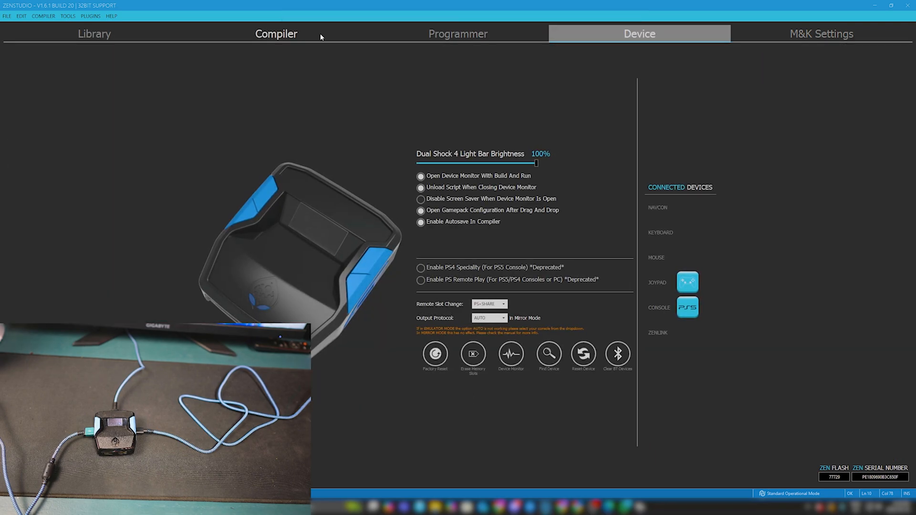
click(94, 34)
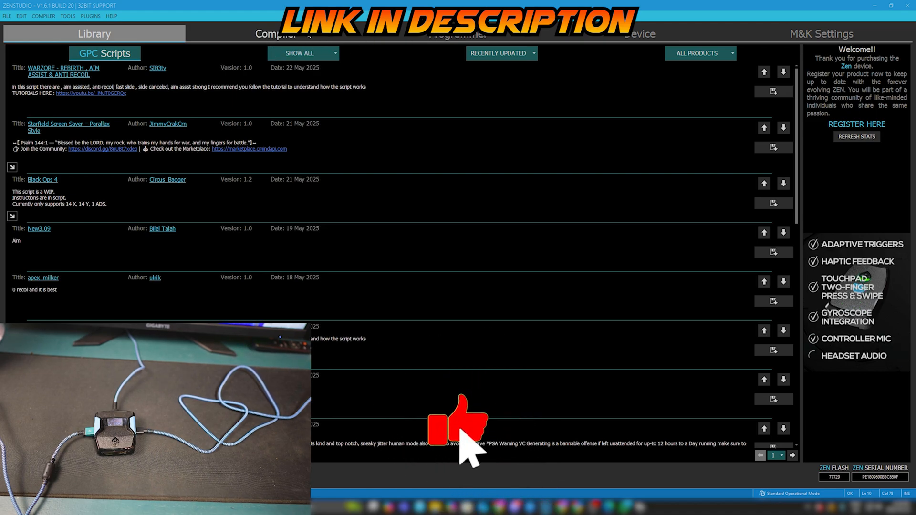
Open the programmer and pick Apex BEAM2.0 (PS5) and COD: BO6 BEAM2.0 from Newest.
scroll(down, 3)
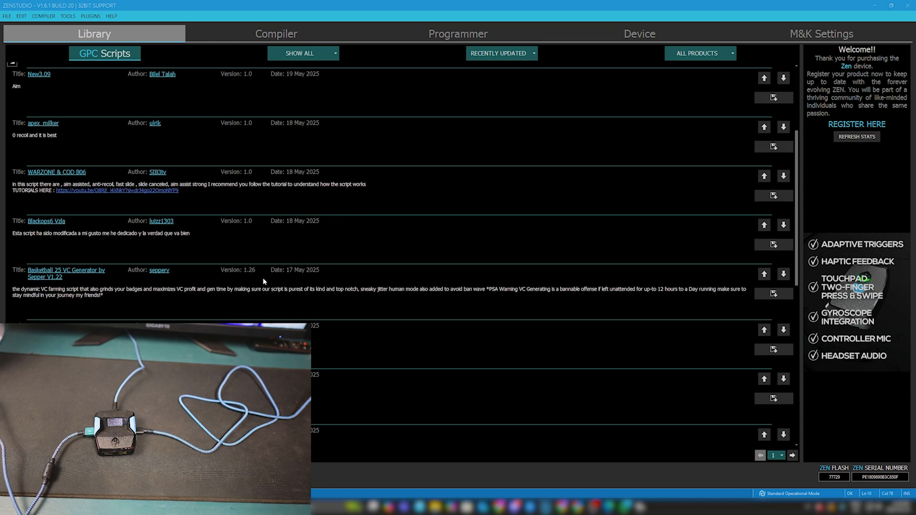
scroll(up, 3)
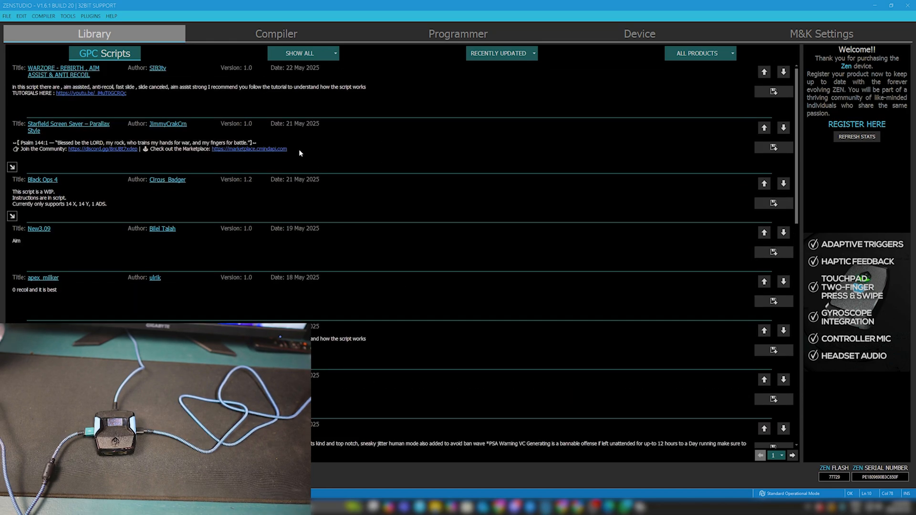
click(457, 33)
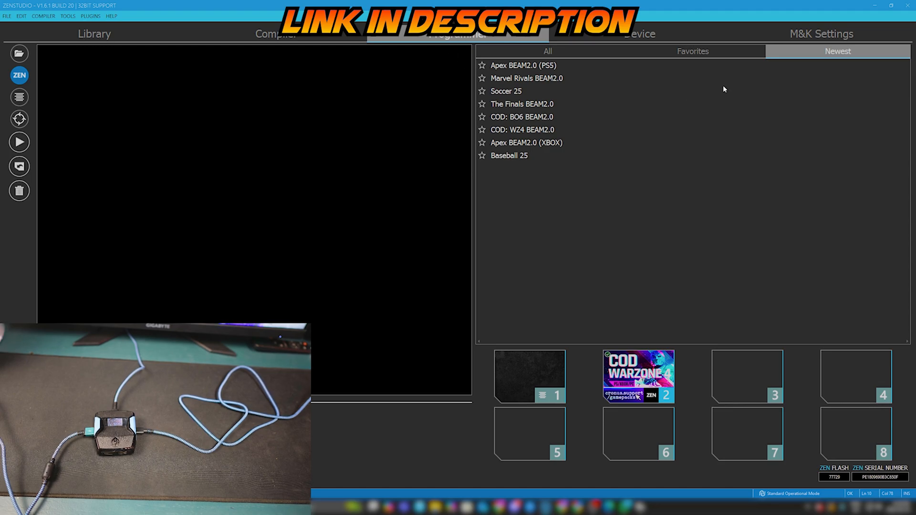
click(524, 65)
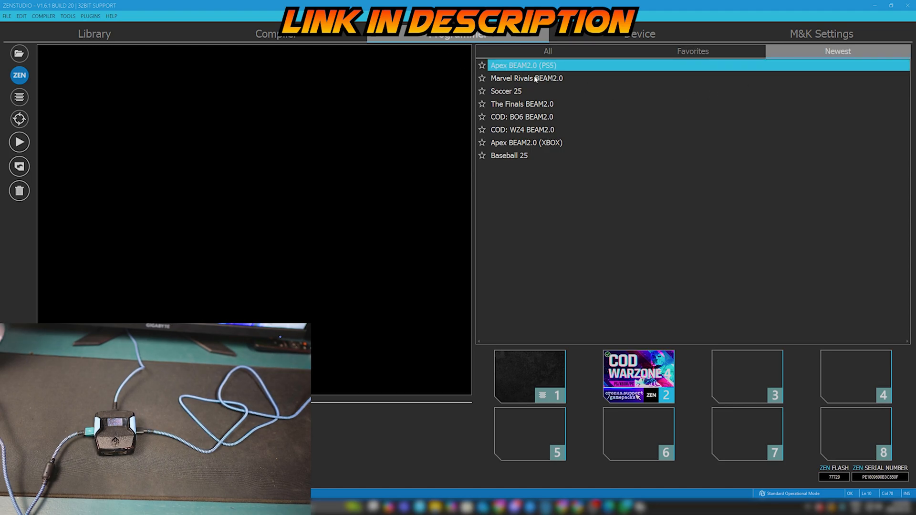
click(522, 117)
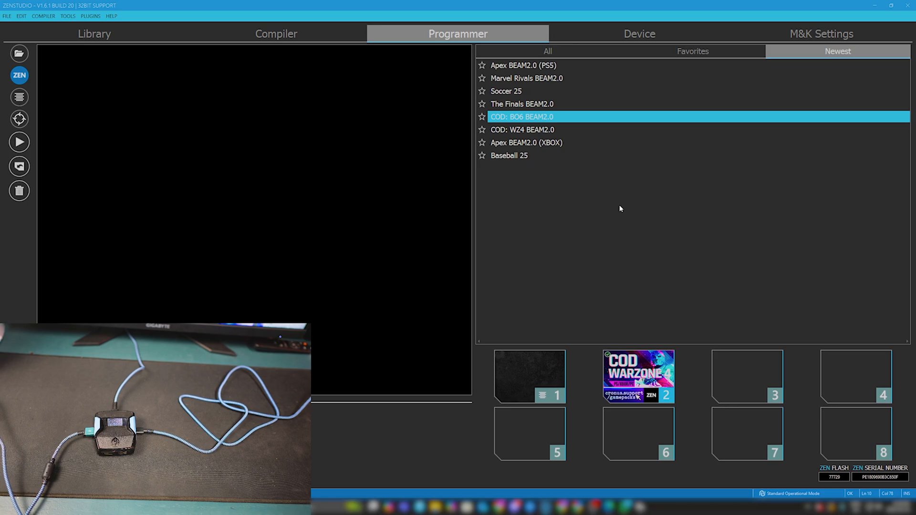
mouse_move(466, 245)
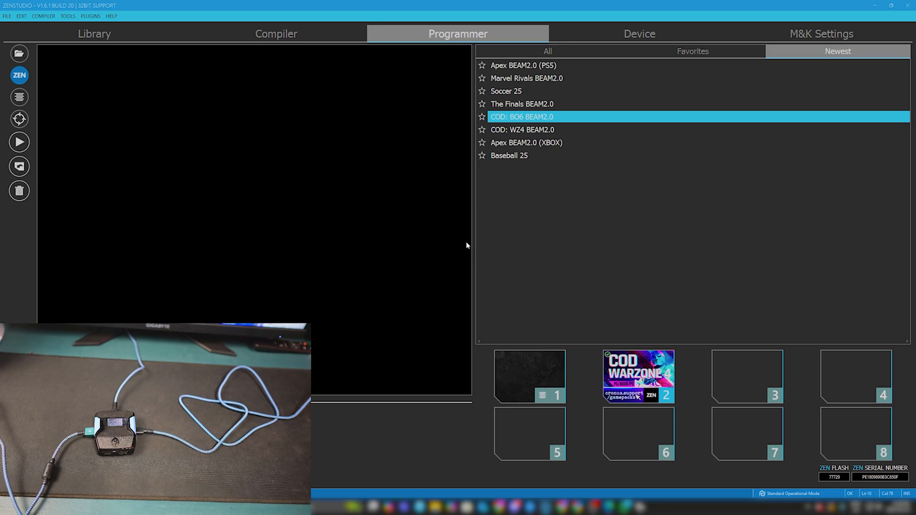
mouse_move(513, 507)
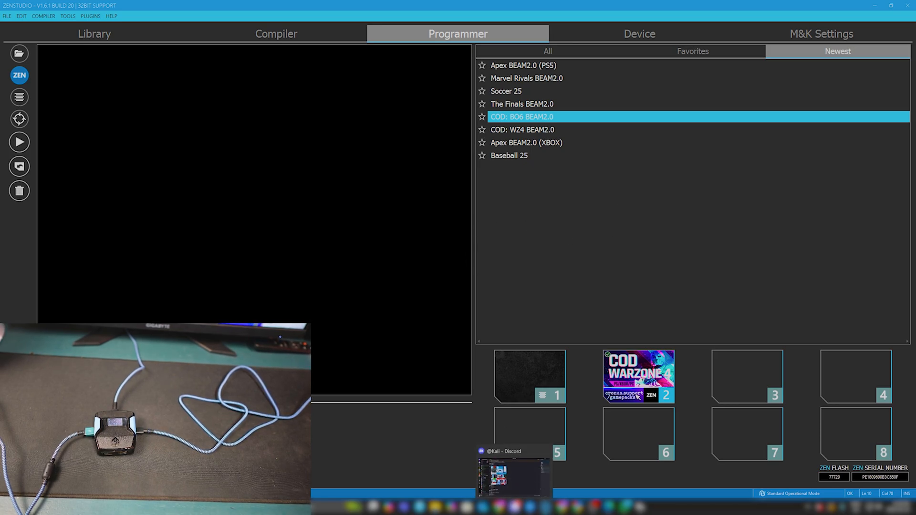
click(513, 471)
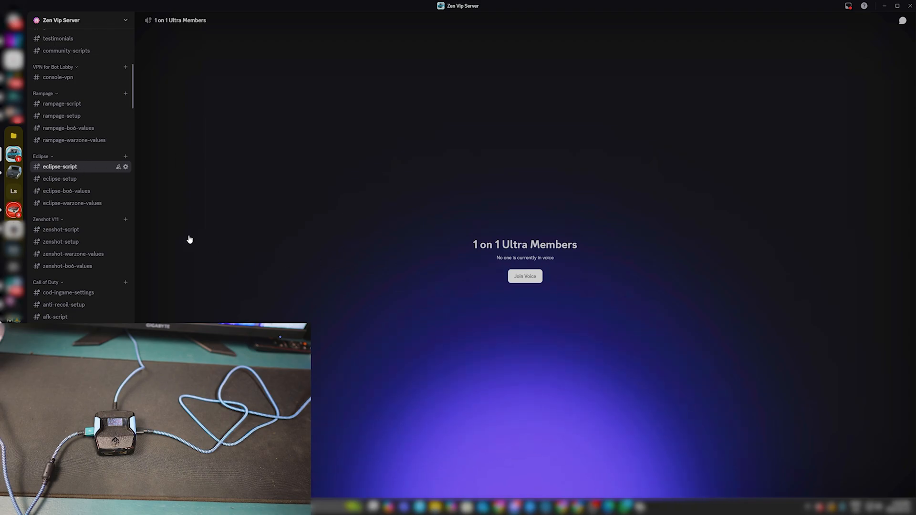
click(60, 167)
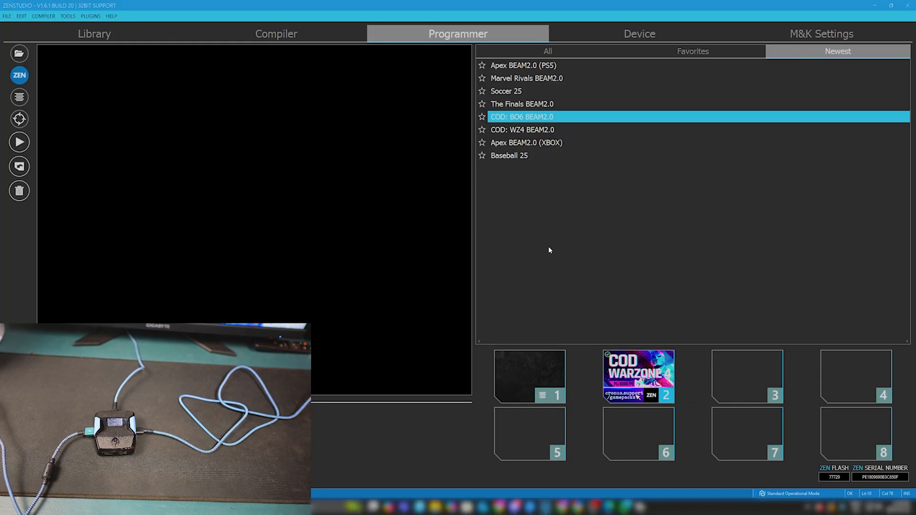
Assign the Apex BEAM2.0 (XBOX) gamepack to device slot 3, then switch to the Compiler.
click(526, 142)
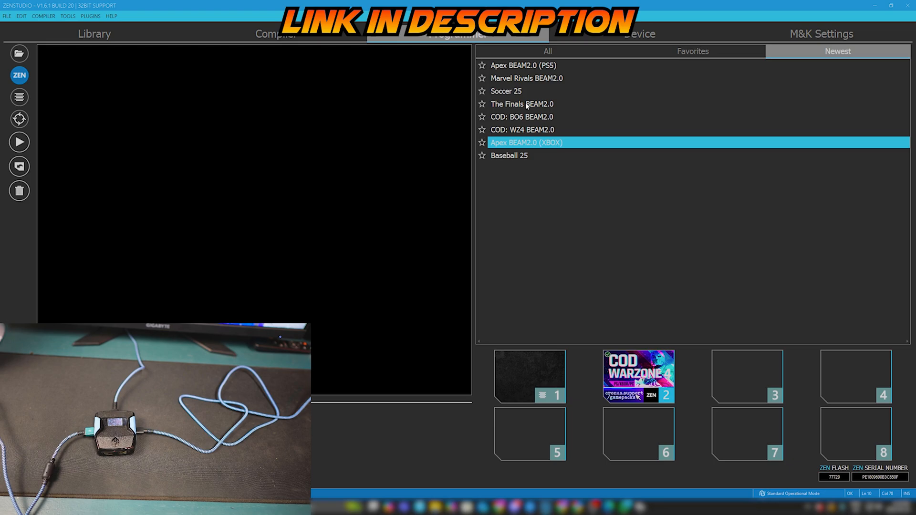
click(524, 65)
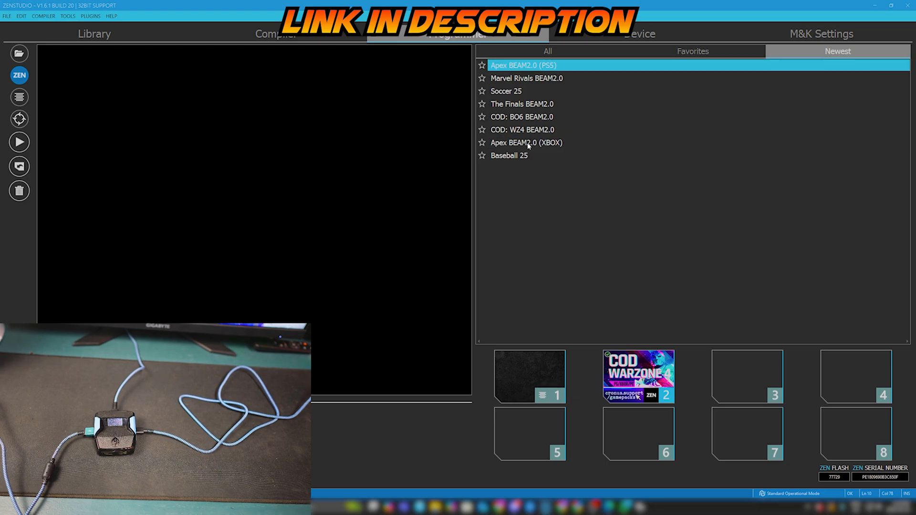
click(525, 143)
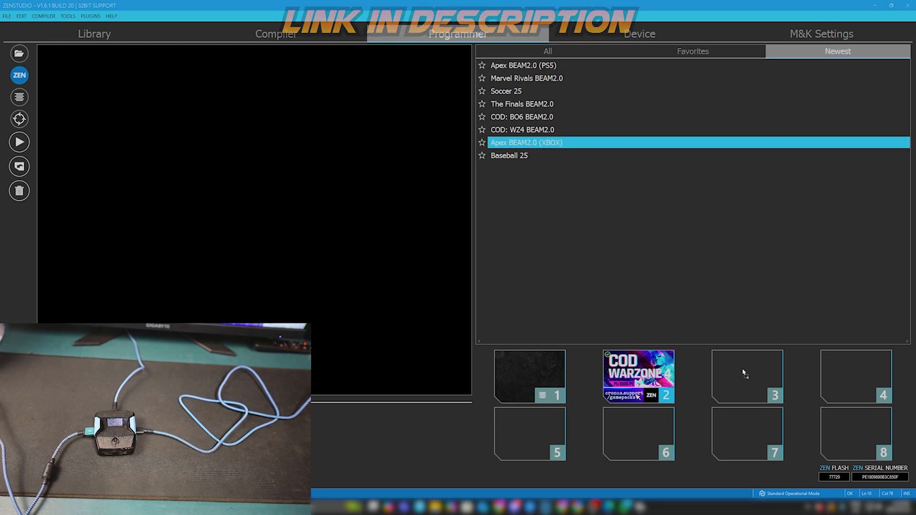
click(19, 142)
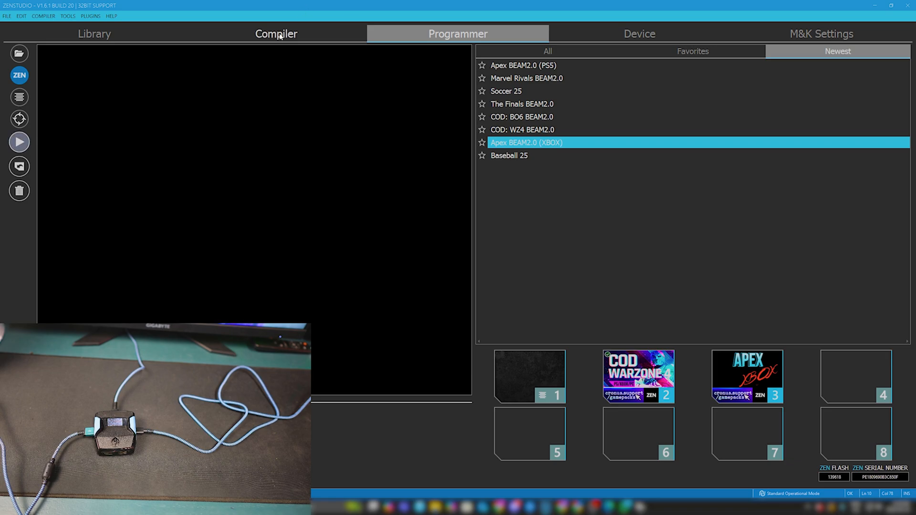
click(276, 33)
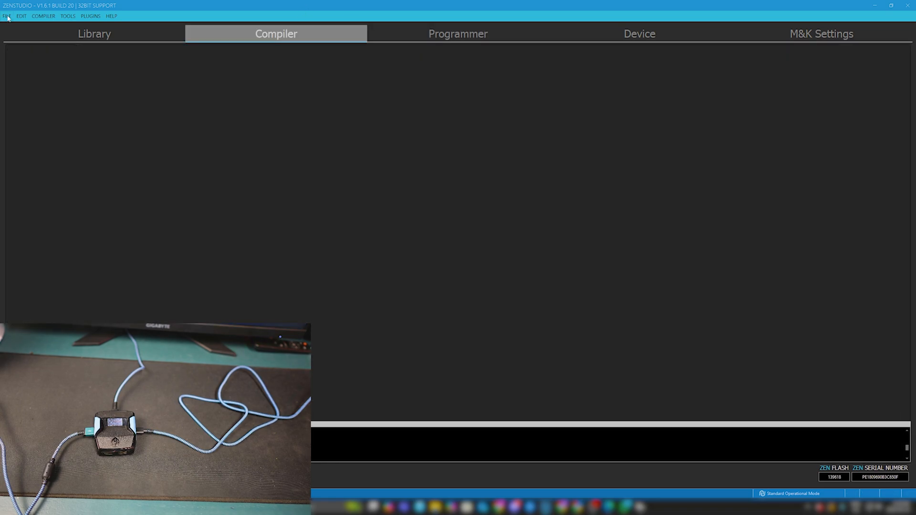
Open Rampage (1) (3).gpc, Zenshot Multi Update (9).gpc and Eclipse Gamepack V1.3 (9).gpc from Downloads.
click(7, 15)
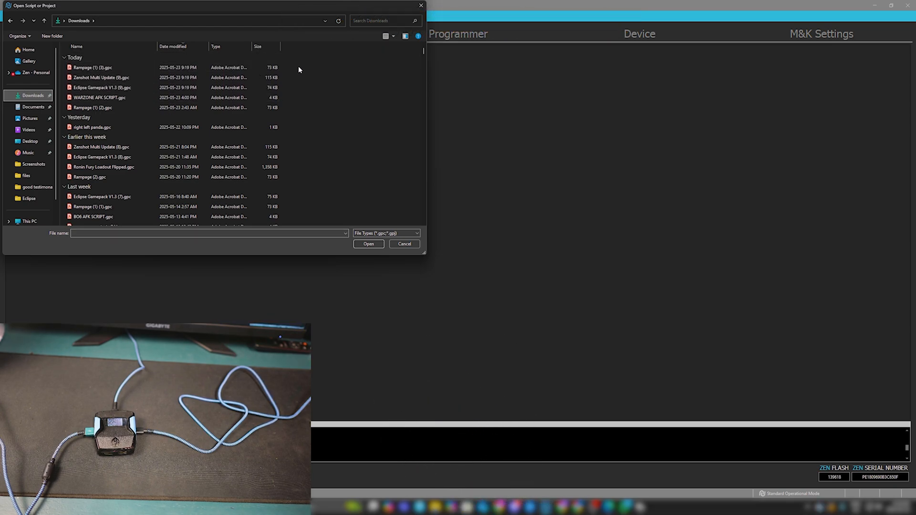
click(101, 77)
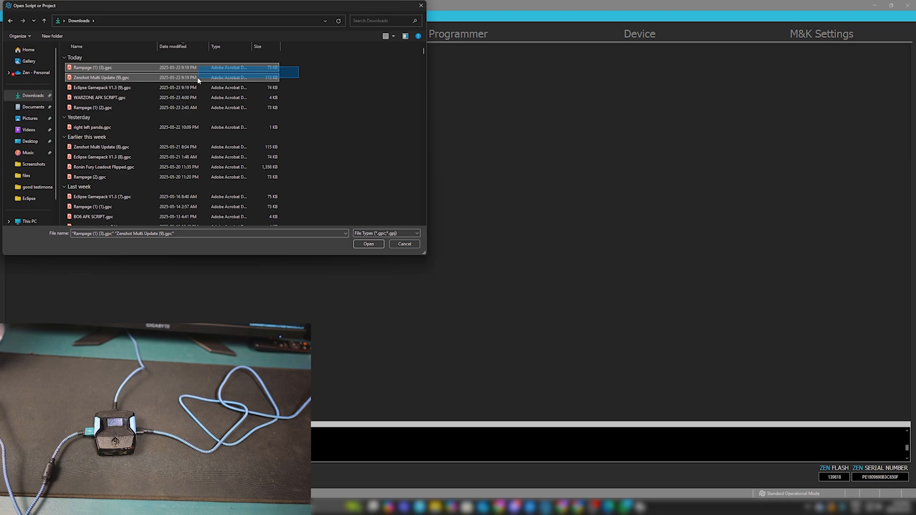
click(102, 88)
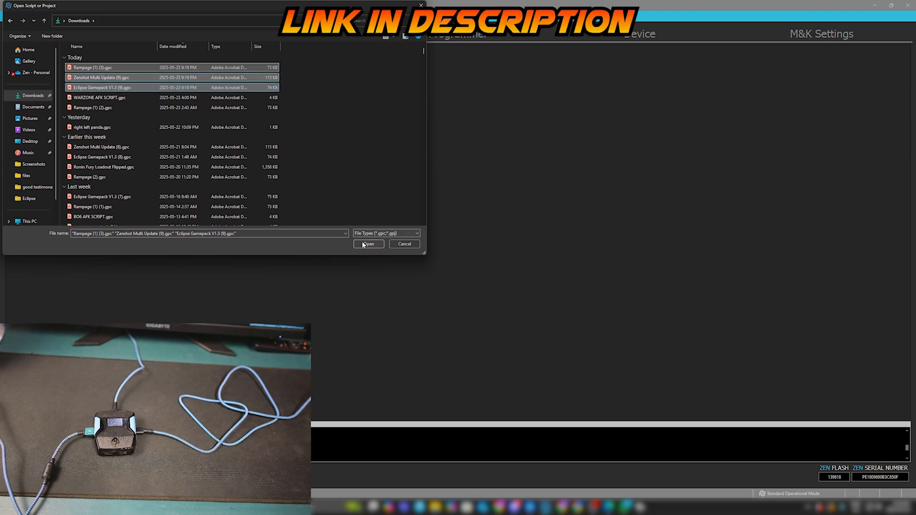
click(367, 244)
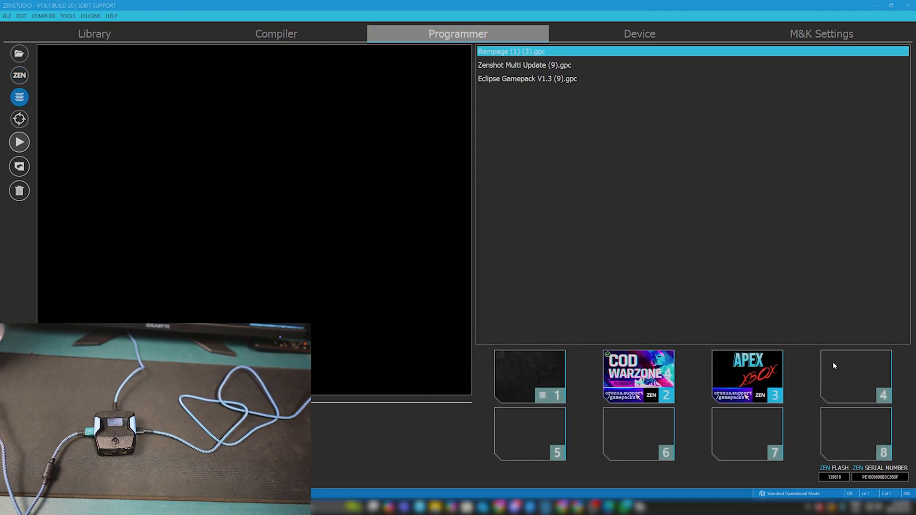
Place the loaded scripts into slots 4–6, program the Cronus Zen and dismiss the success message.
click(526, 79)
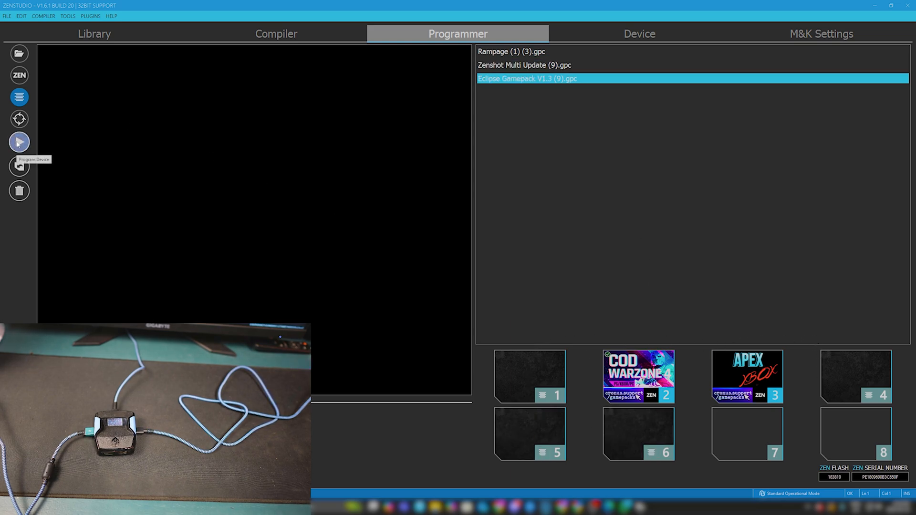
click(19, 142)
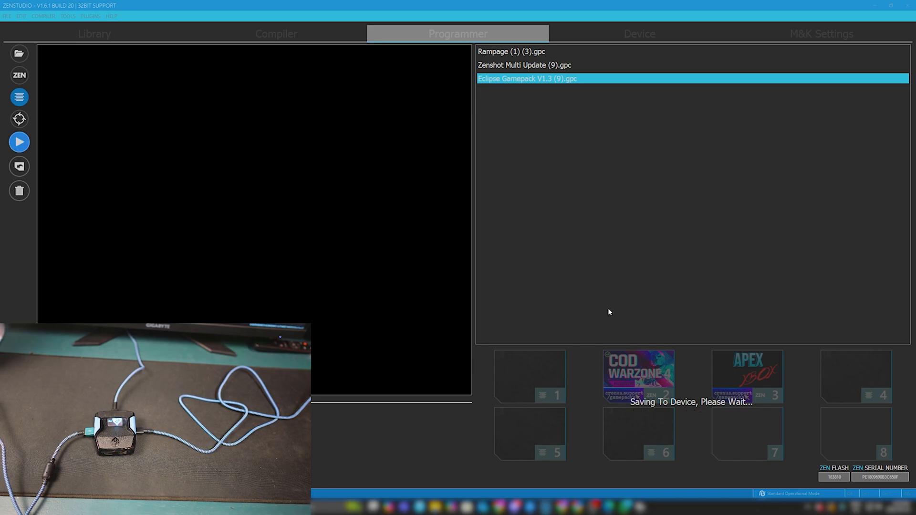
mouse_move(651, 406)
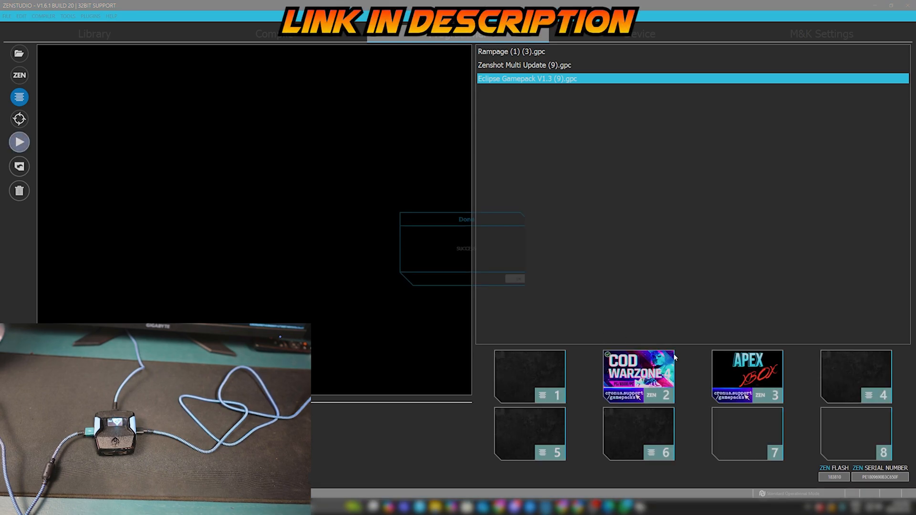
click(515, 278)
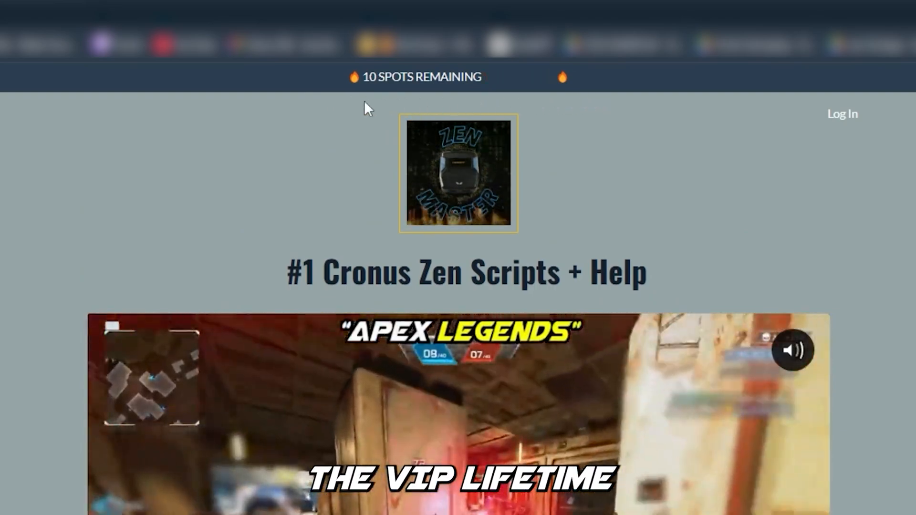
scroll(down, 3)
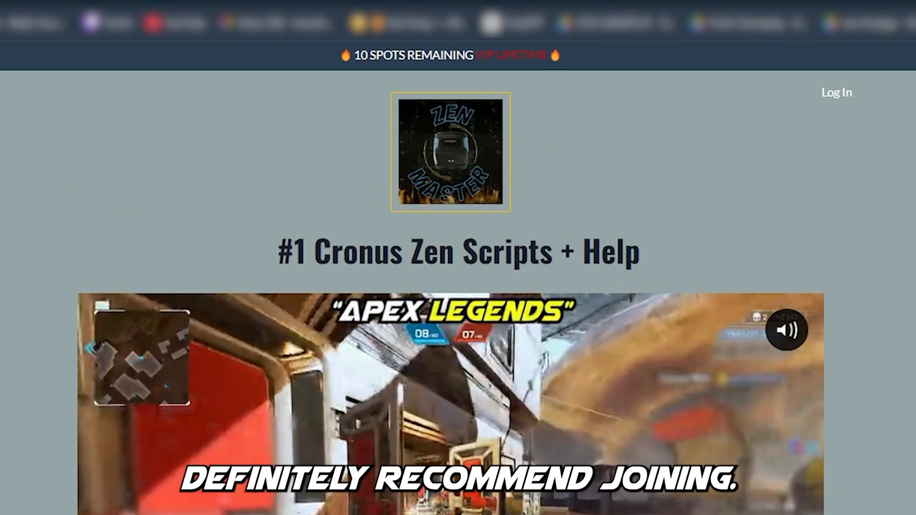
scroll(down, 3)
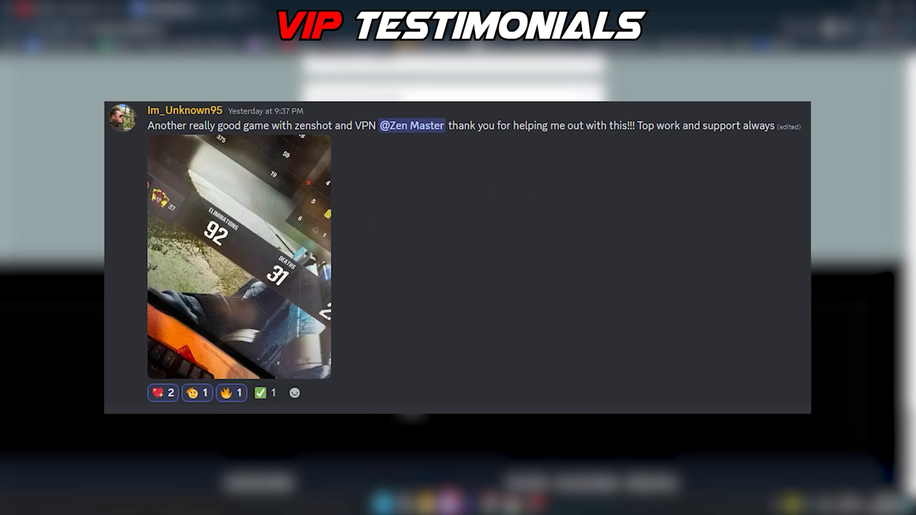
Scroll the Zen Master site to the Customer Reviews testimonials.
scroll(down, 3)
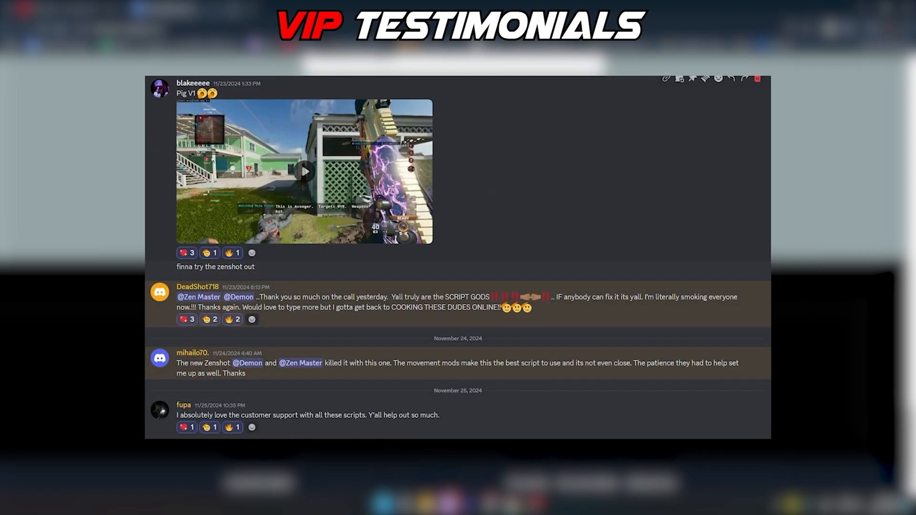
scroll(down, 3)
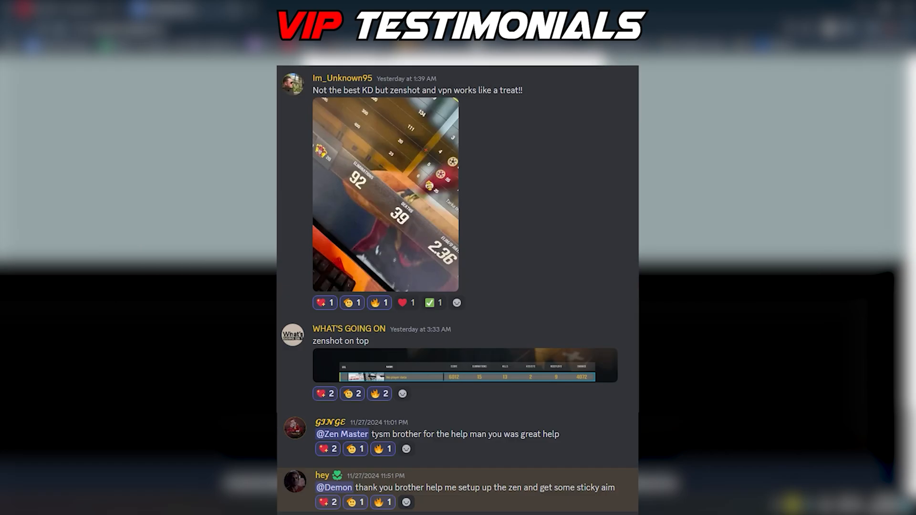
scroll(up, 3)
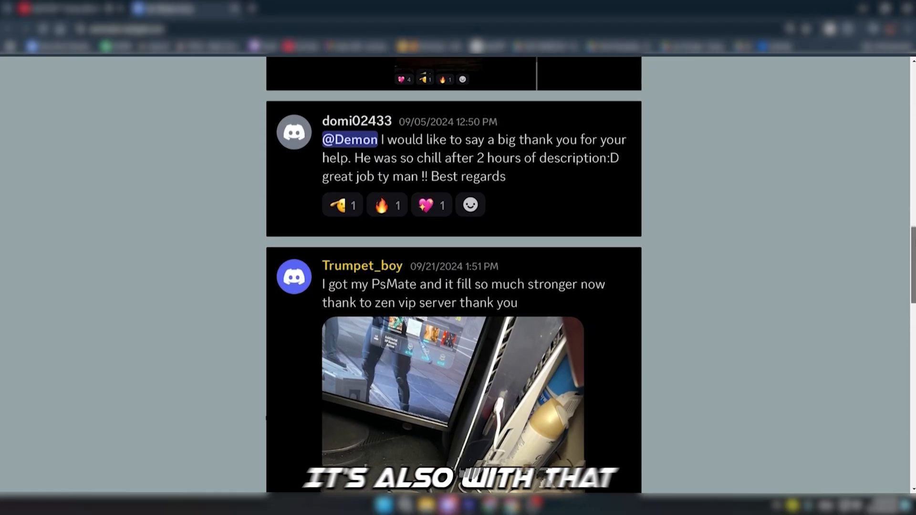
scroll(up, 3)
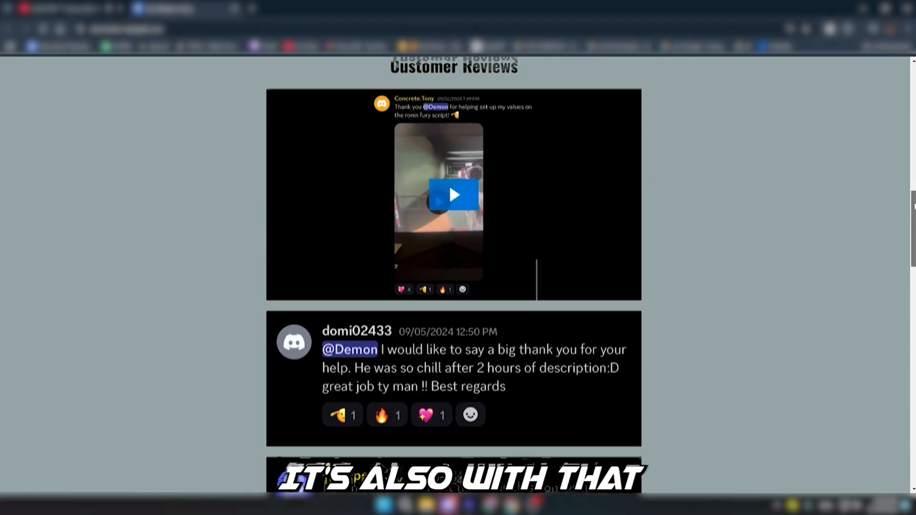